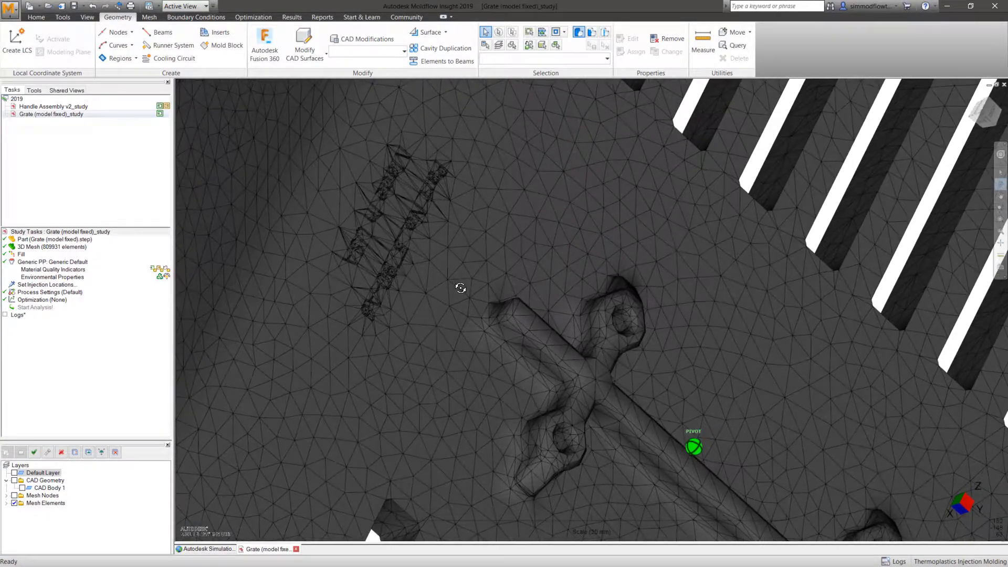
Show CAD Body 1, sign in to Autodesk, and send the grate to Fusion 360.
scroll(down, 3)
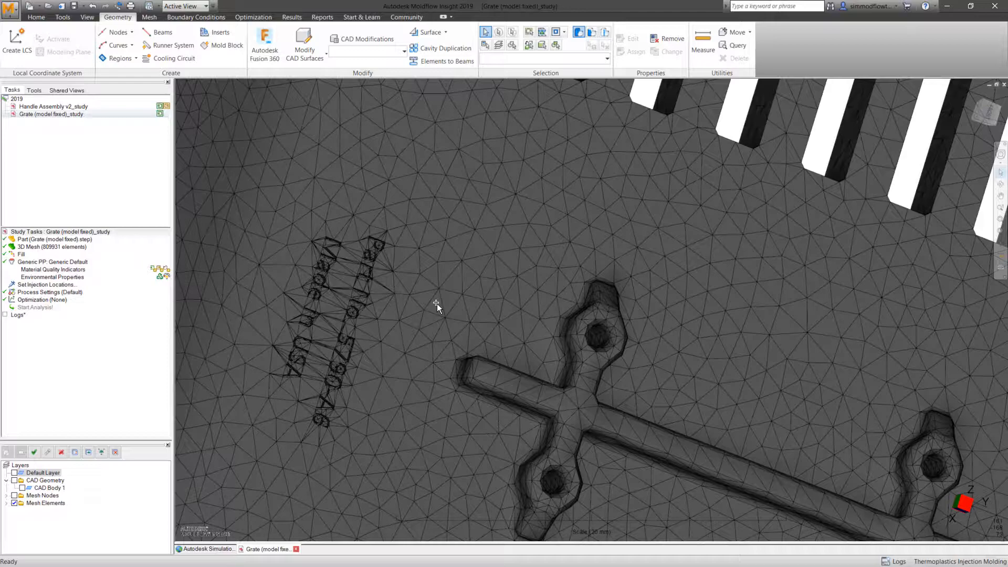
click(264, 45)
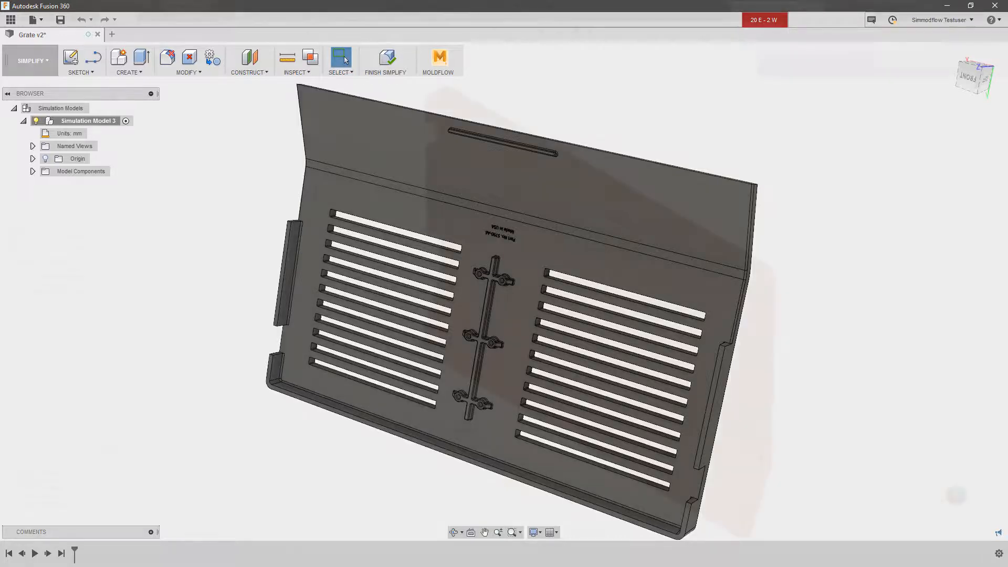
click(438, 58)
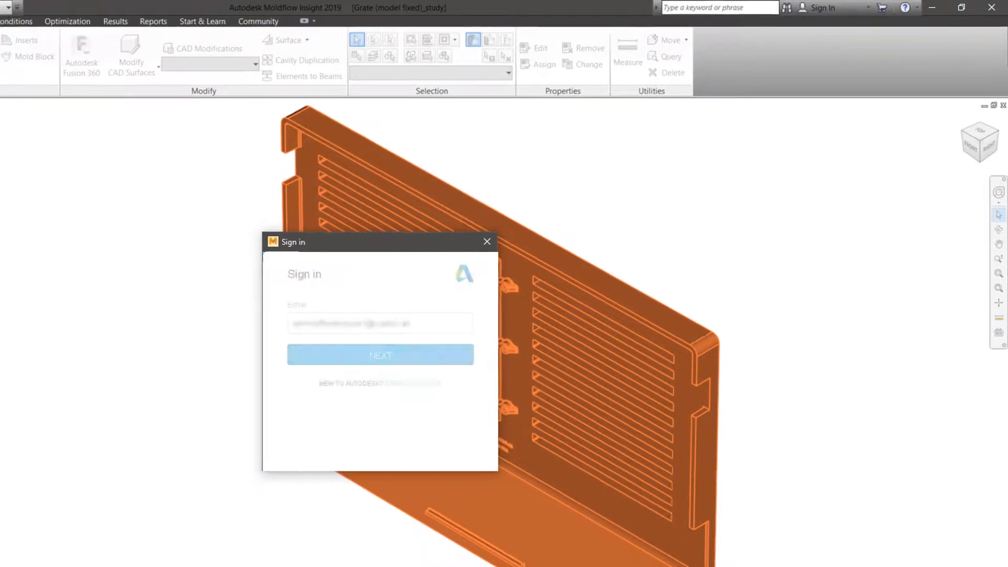
click(486, 242)
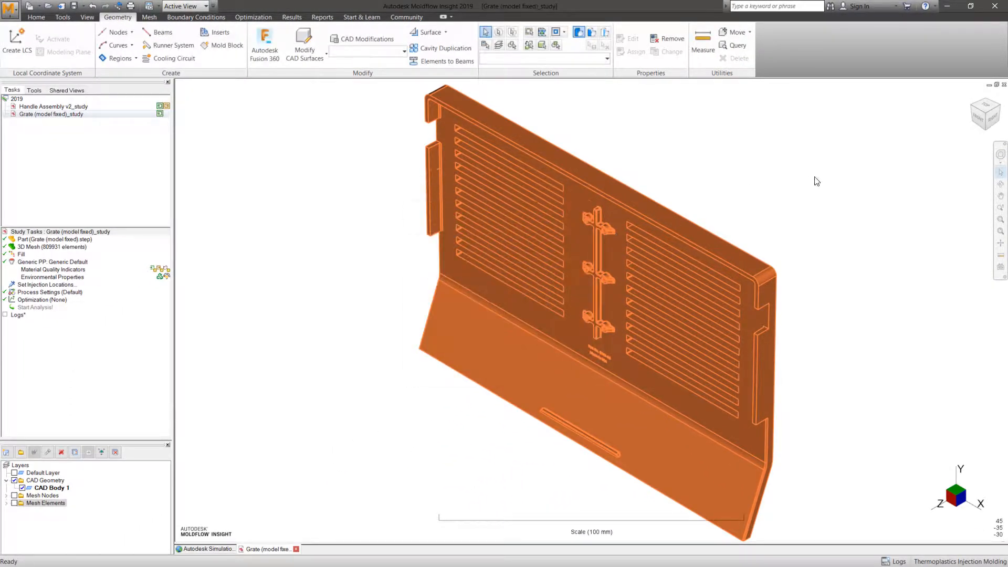
click(859, 6)
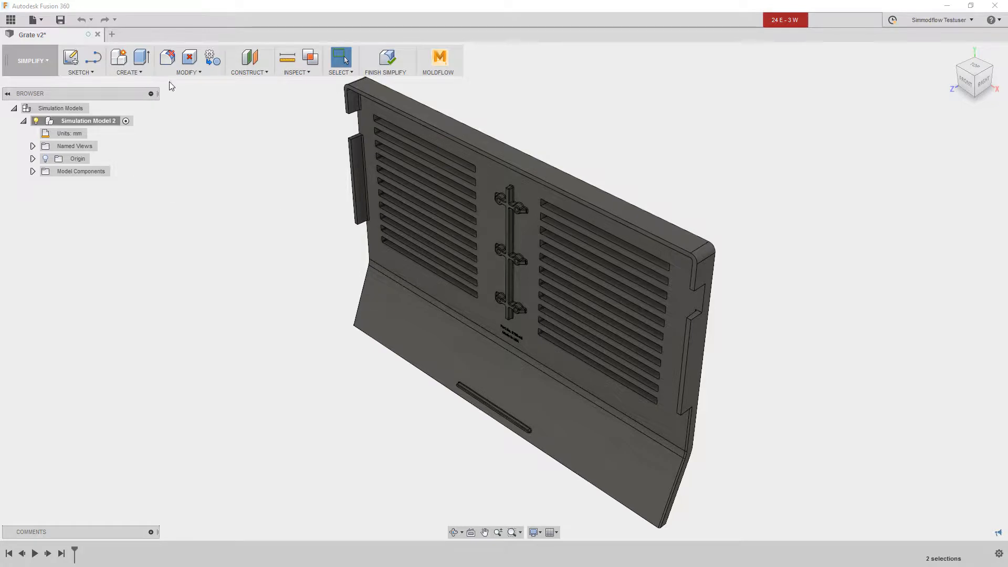
mouse_move(166, 57)
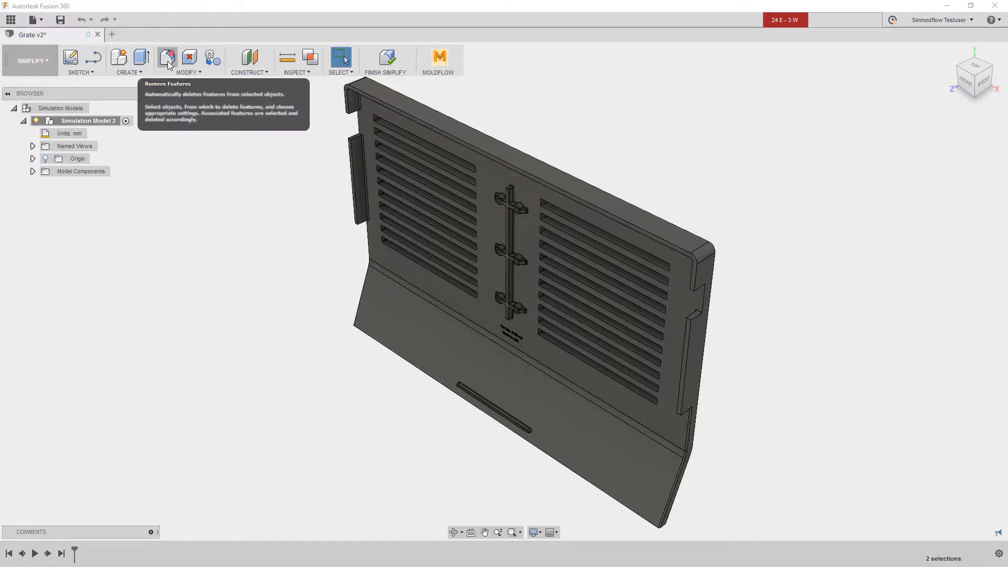
Run Remove Features on the grate body and delete all detected feature types.
click(167, 58)
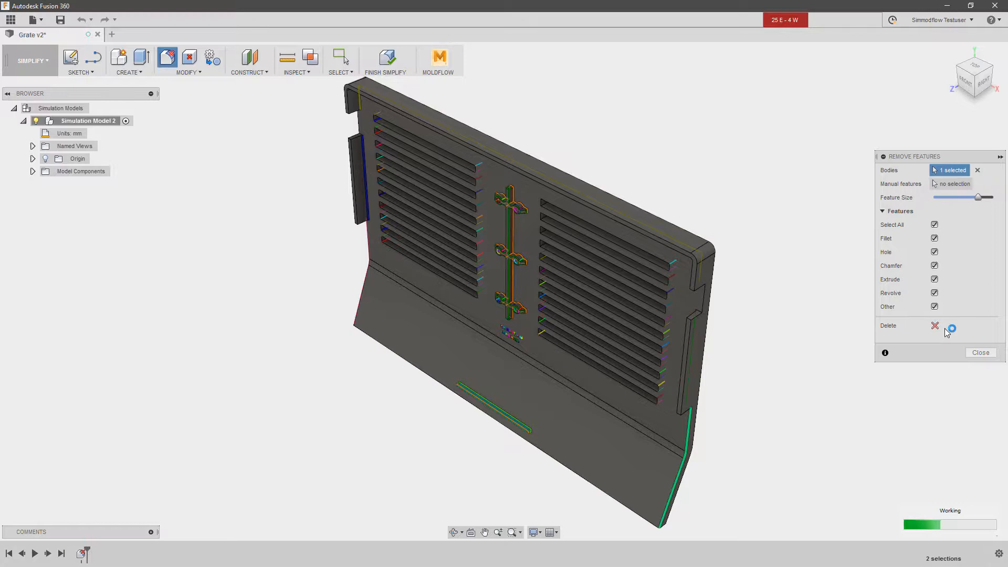
click(935, 326)
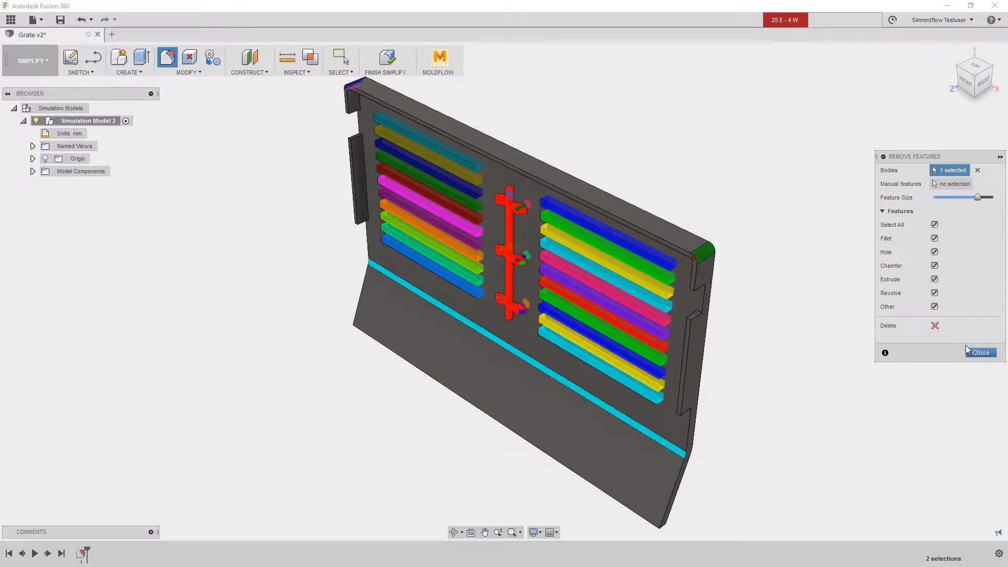
click(980, 352)
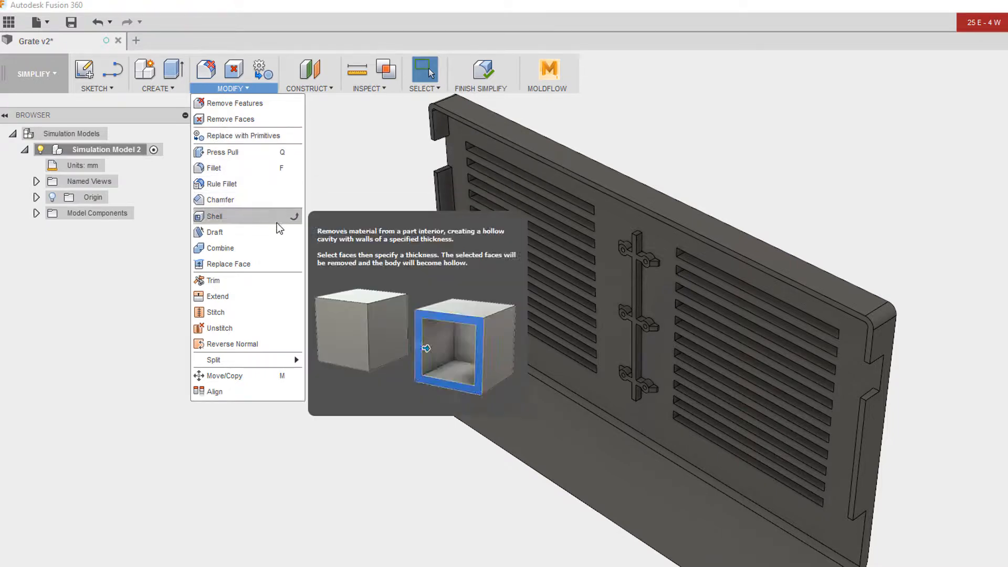
mouse_move(274, 341)
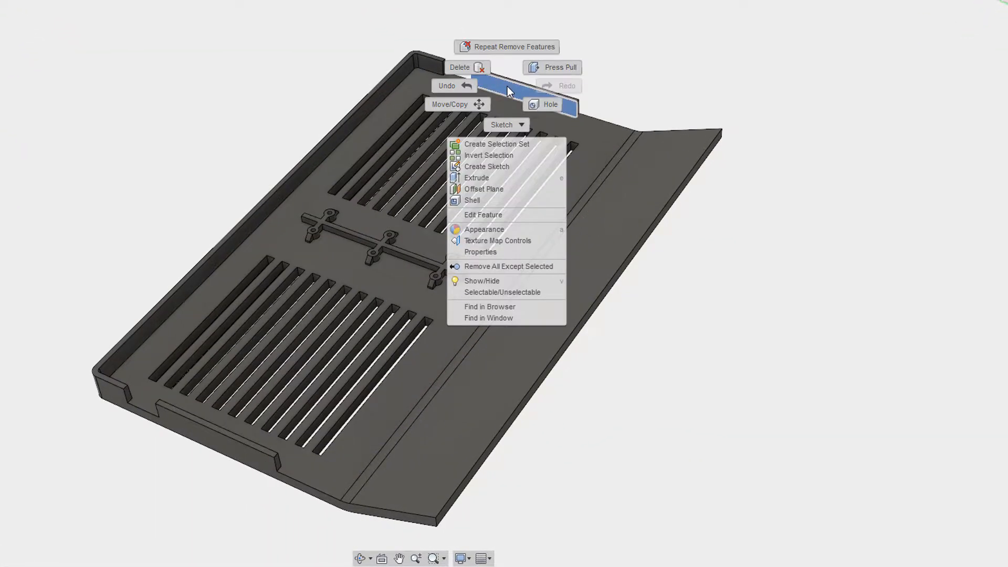
Press Pull the grate's two side tab faces to offset them.
click(484, 188)
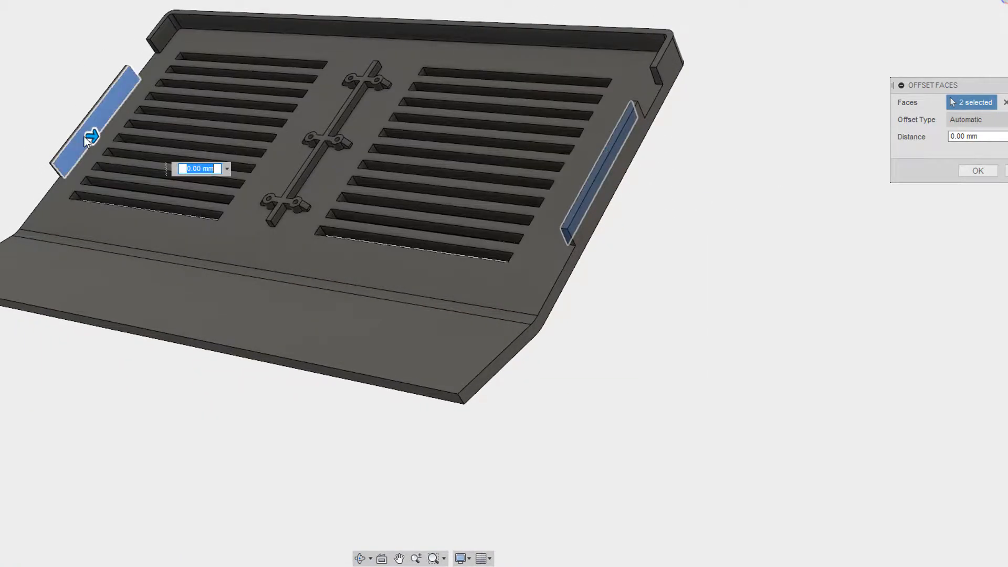
drag(92, 137, 102, 136)
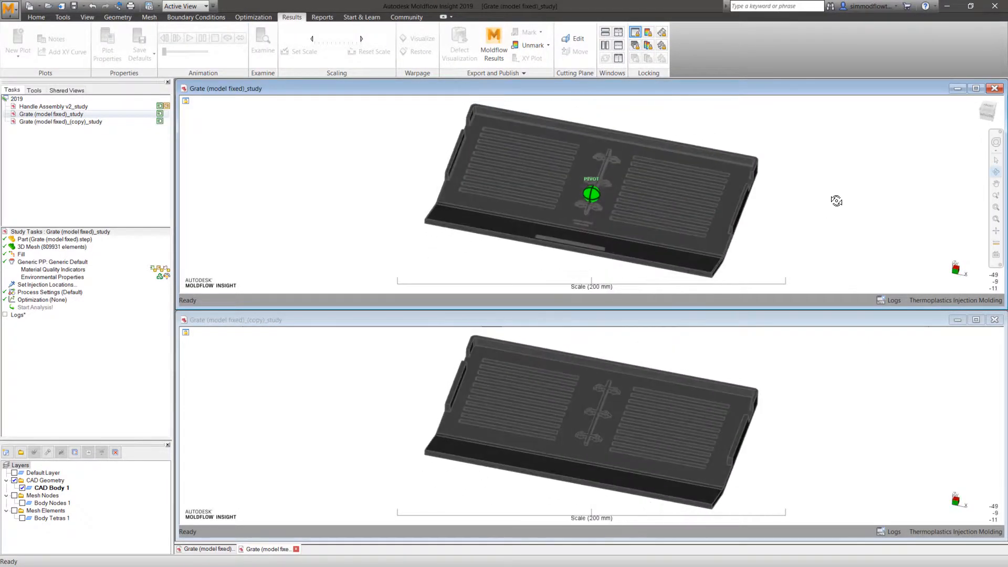
scroll(up, 3)
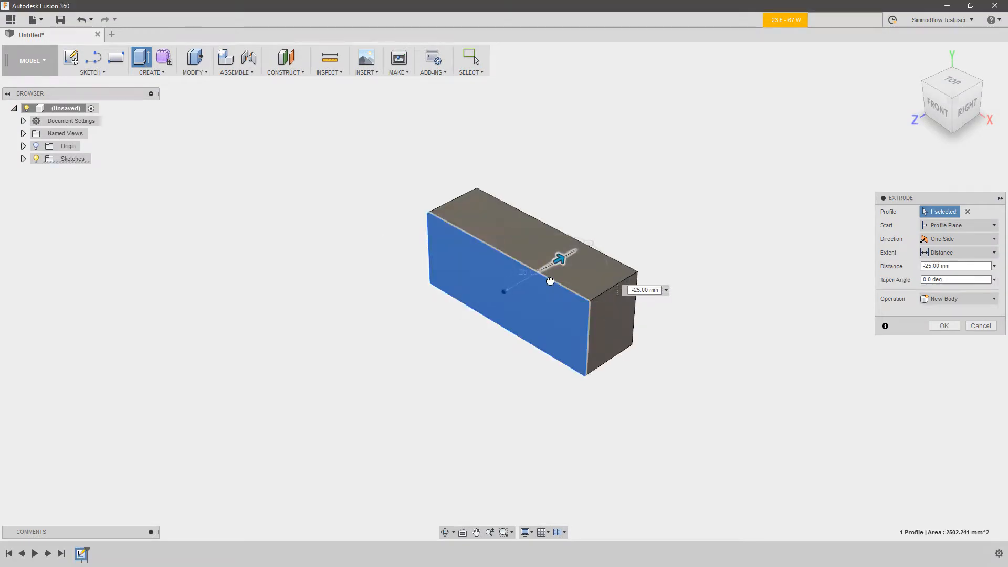
Extrude the sketch two-sided into a box and set a 2 mm shell thickness.
click(959, 238)
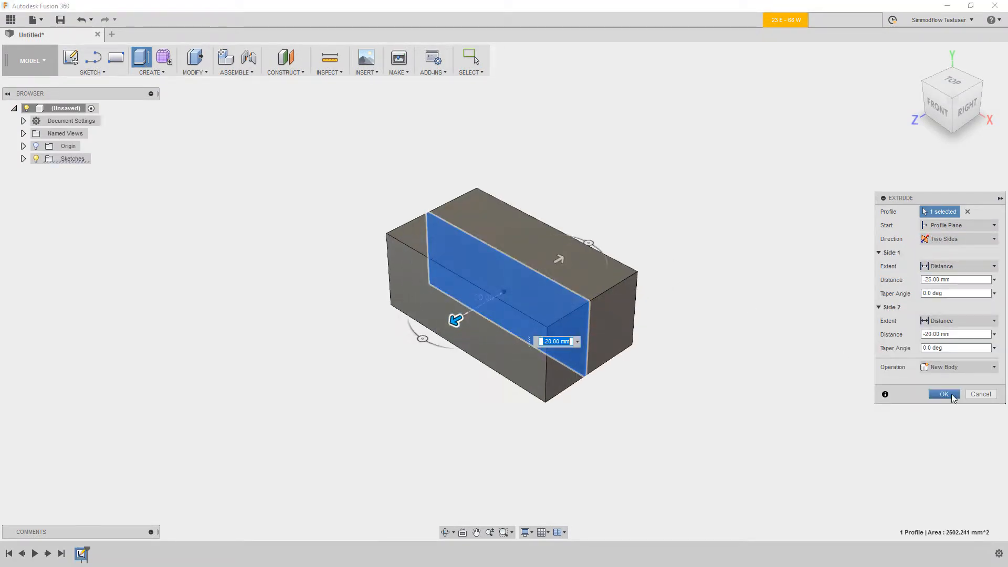
click(942, 393)
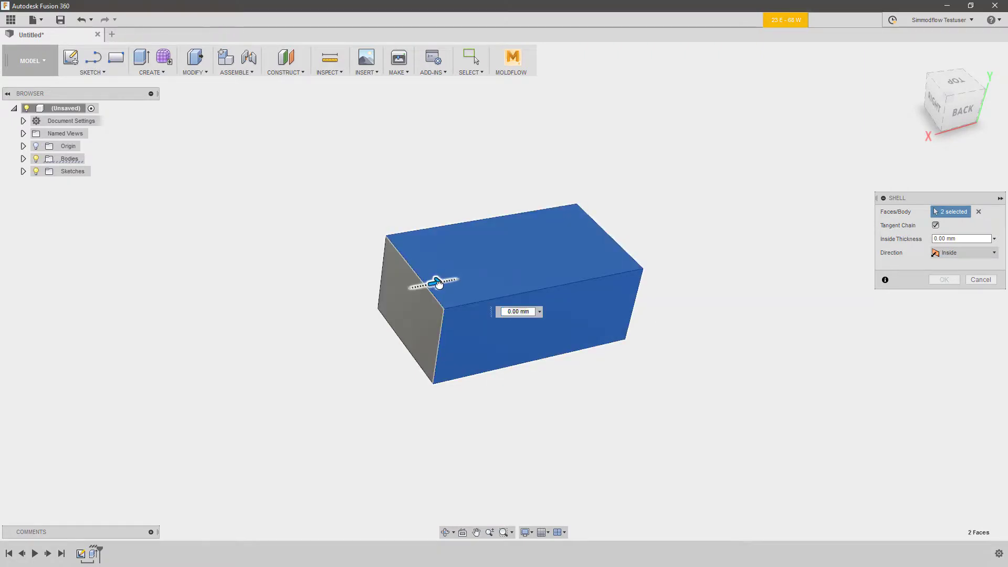
text(2)
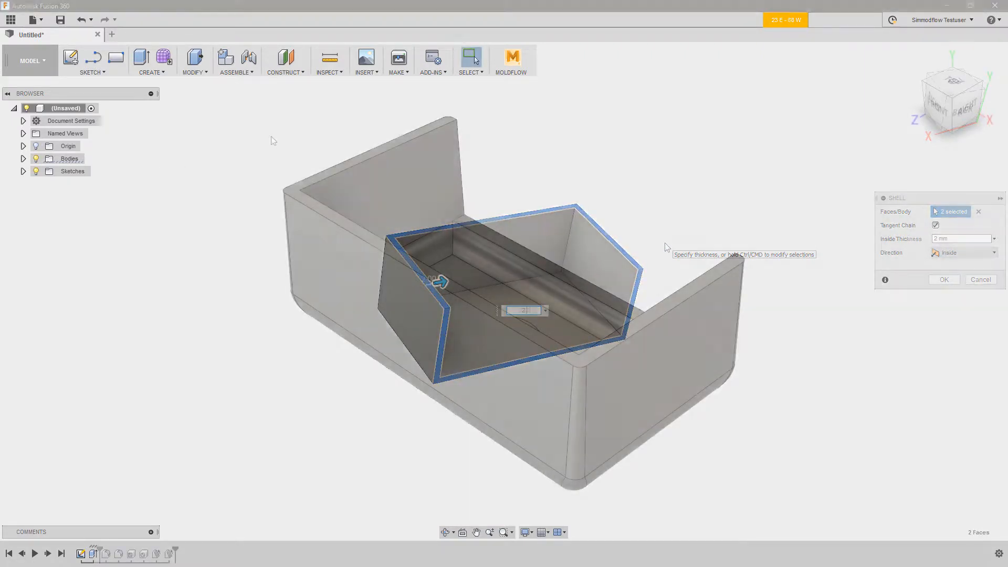
Confirm the 2 mm shell, run a draft analysis, and save as Simulation.
click(329, 61)
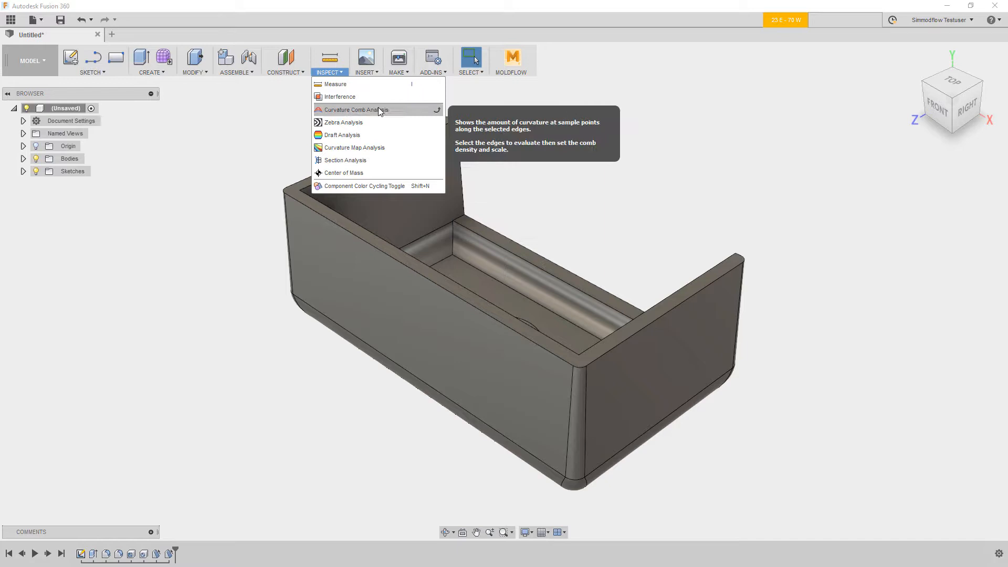
click(342, 134)
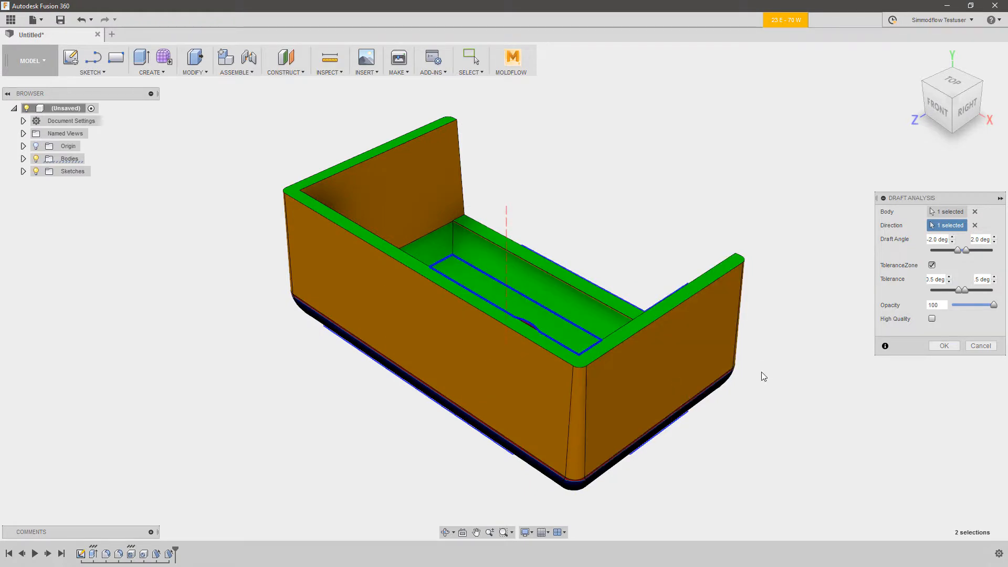
click(943, 345)
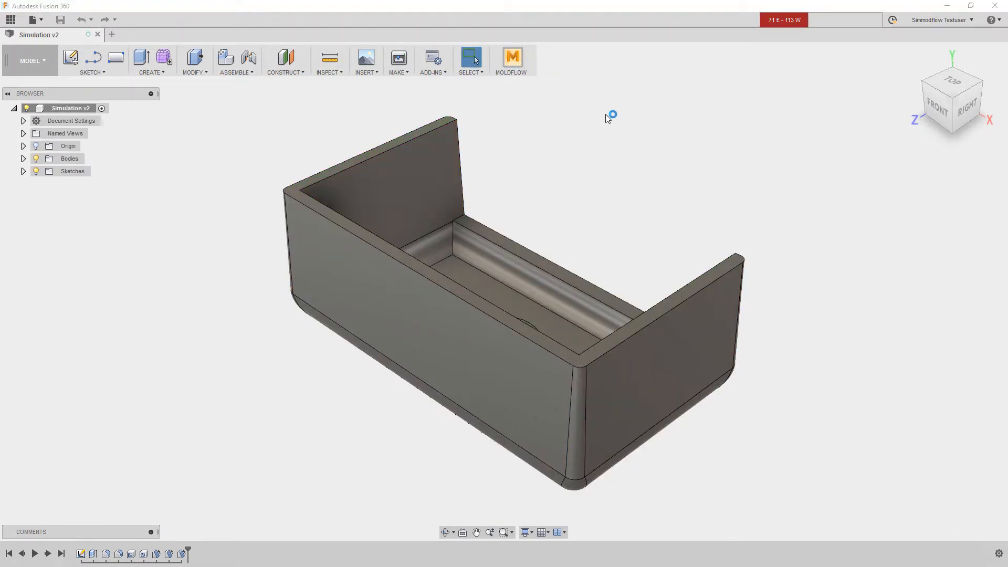
click(511, 58)
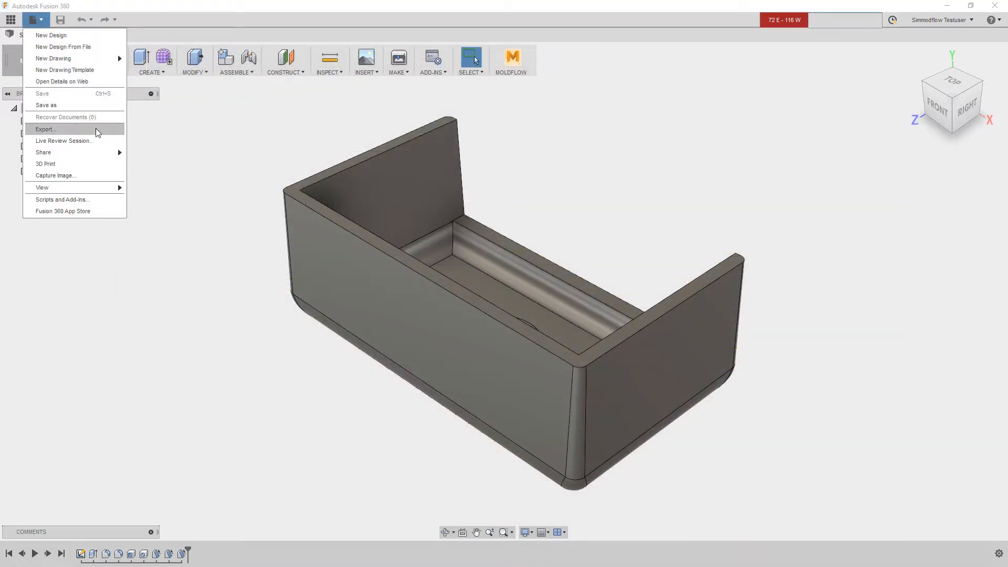
Export the tray as STEP file Bor_223 to the Datasets folder.
click(45, 129)
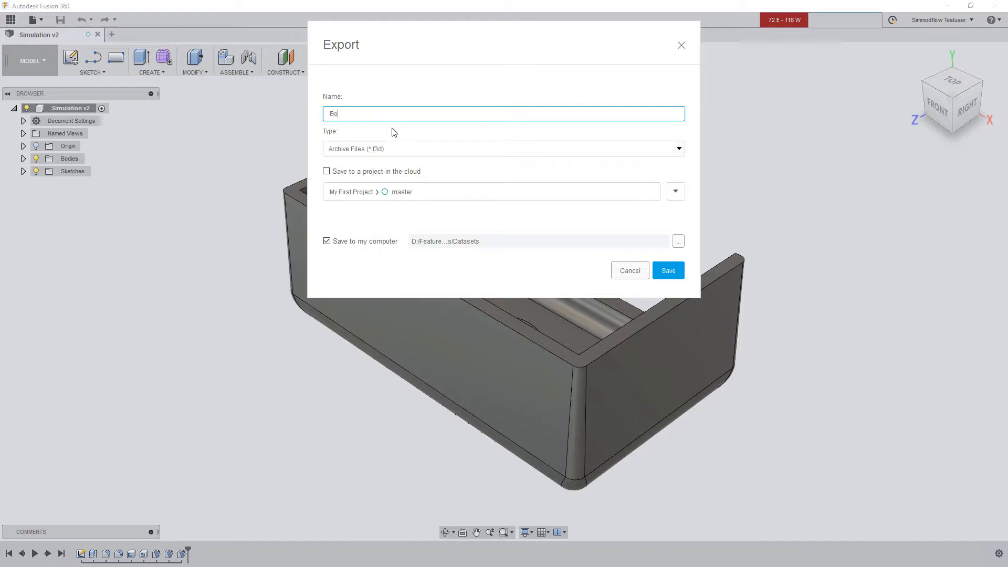
click(676, 149)
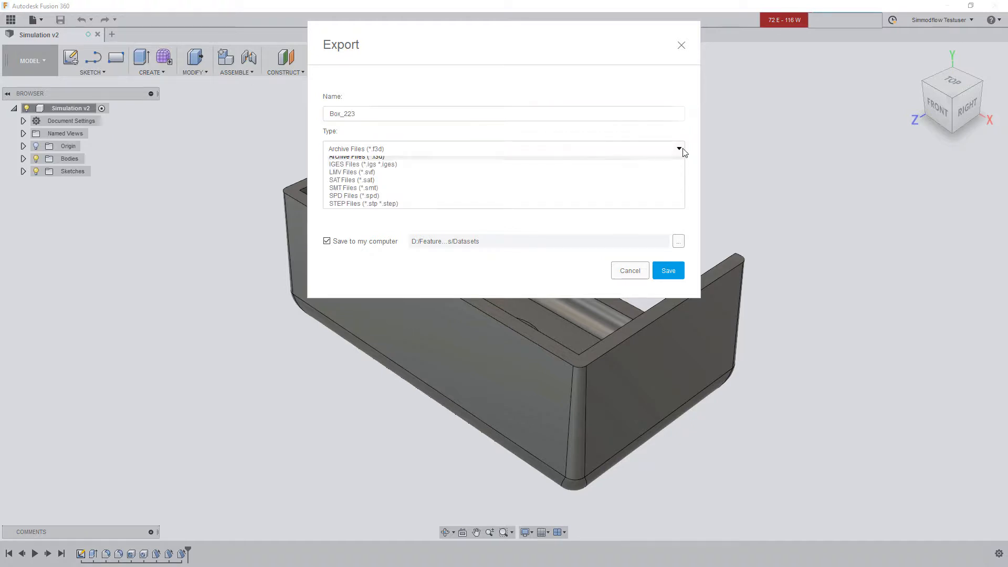
click(363, 203)
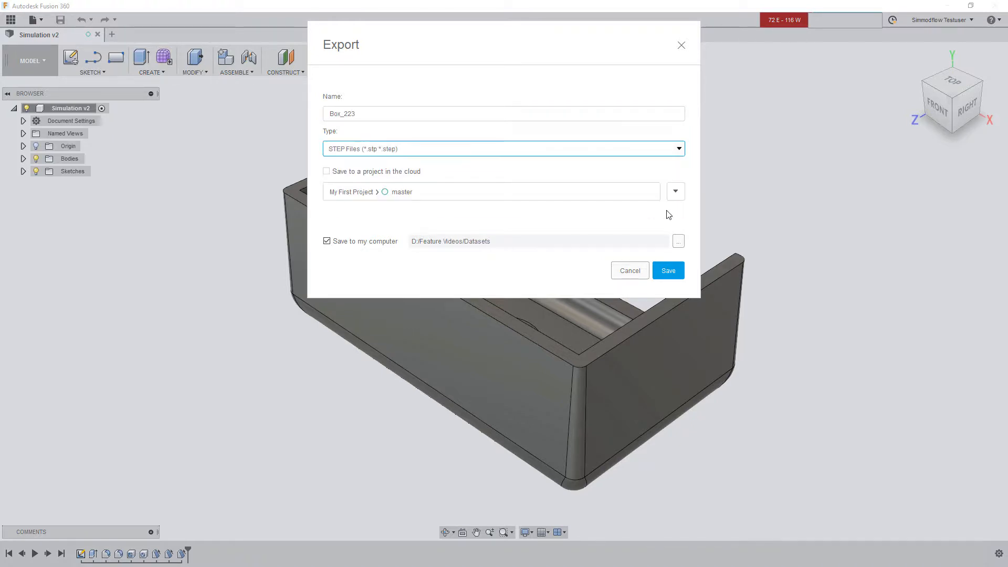
click(667, 270)
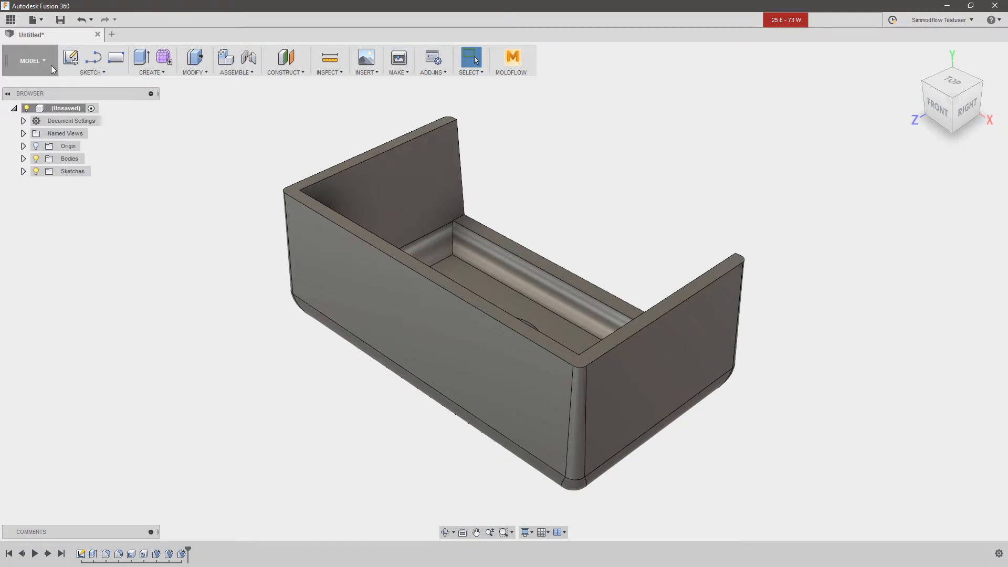
Switch to the Simulation workspace and create a Static Stress study.
click(31, 60)
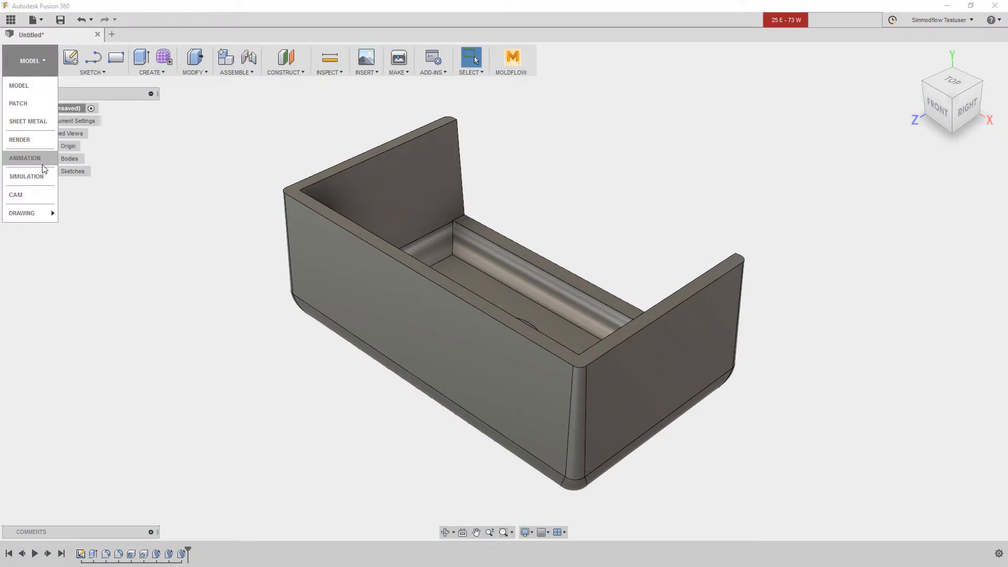
click(27, 176)
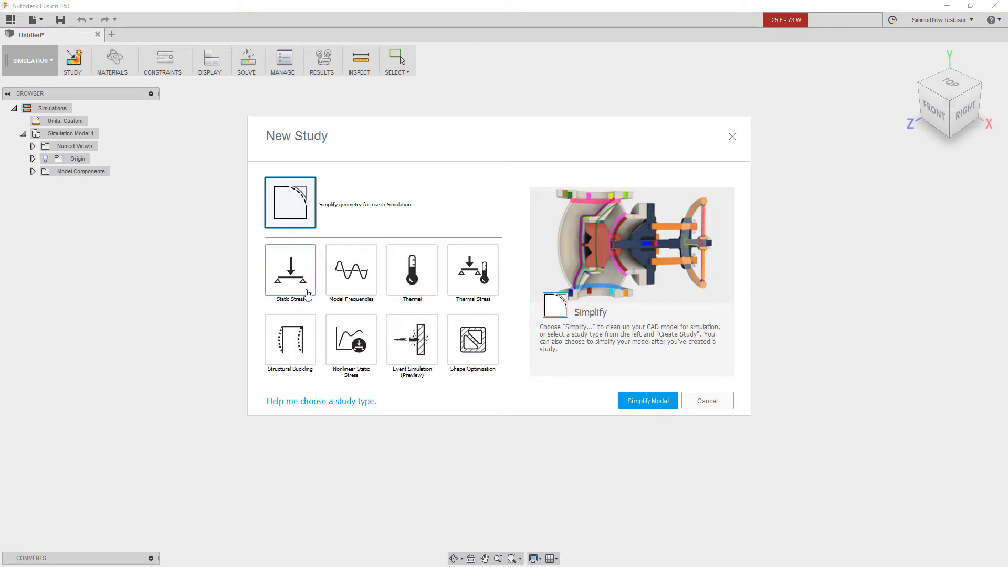
click(290, 271)
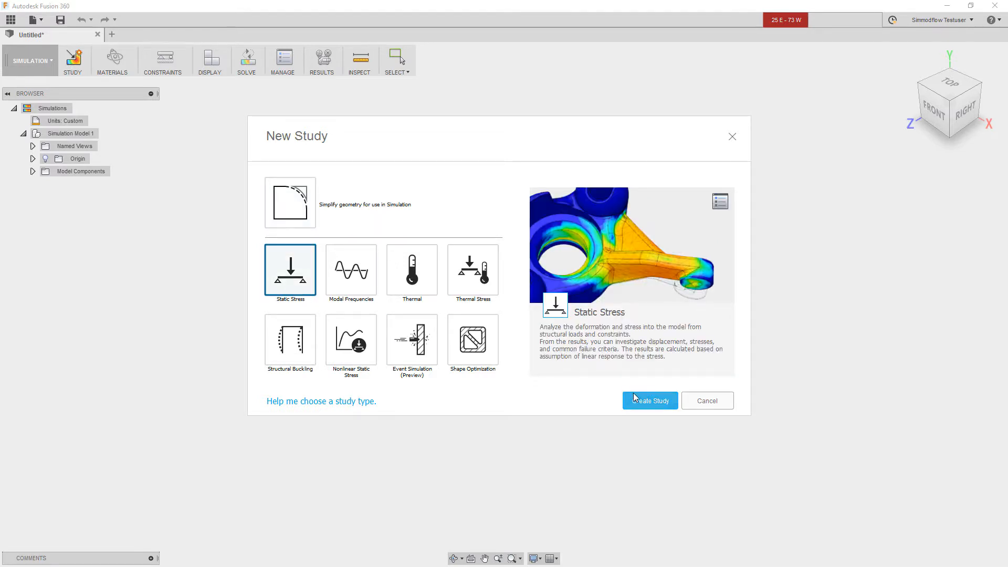
click(648, 400)
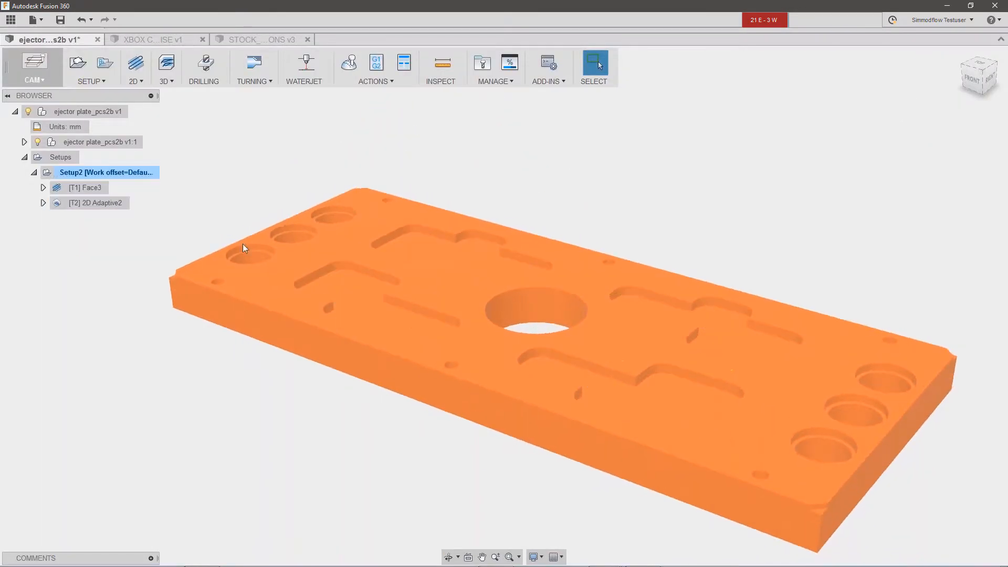
Simulate the ejector plate's 2D Adaptive2 toolpath.
click(100, 203)
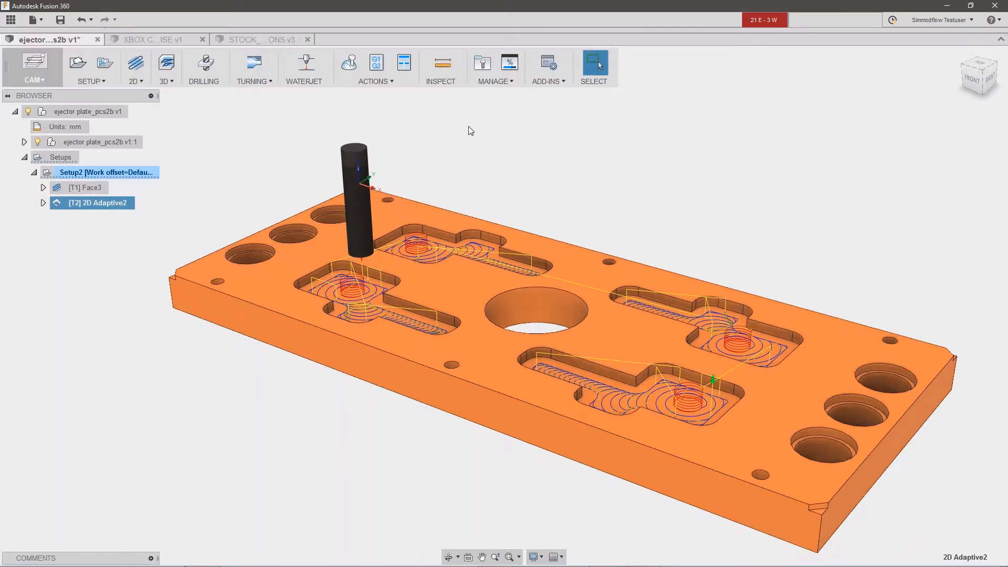
click(349, 63)
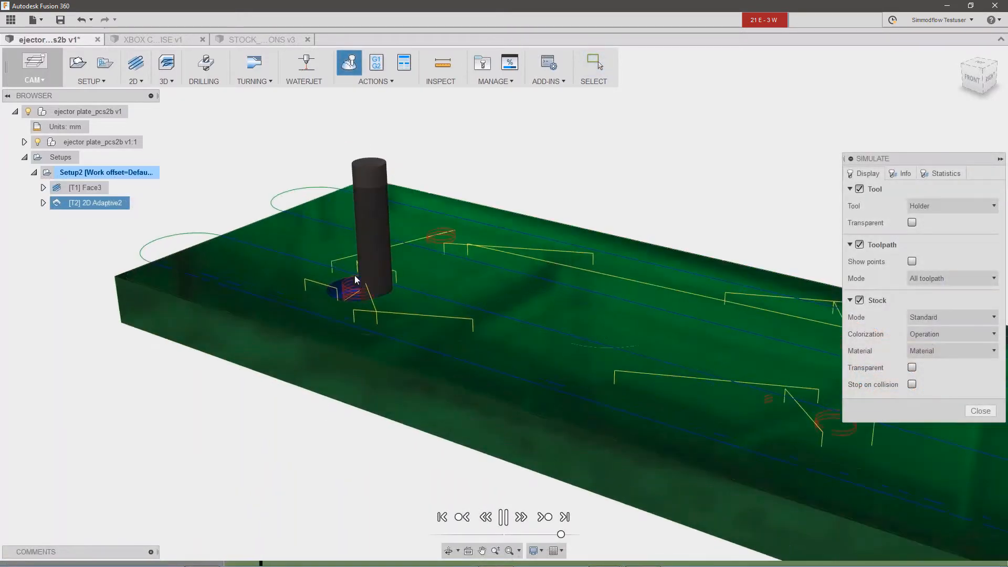